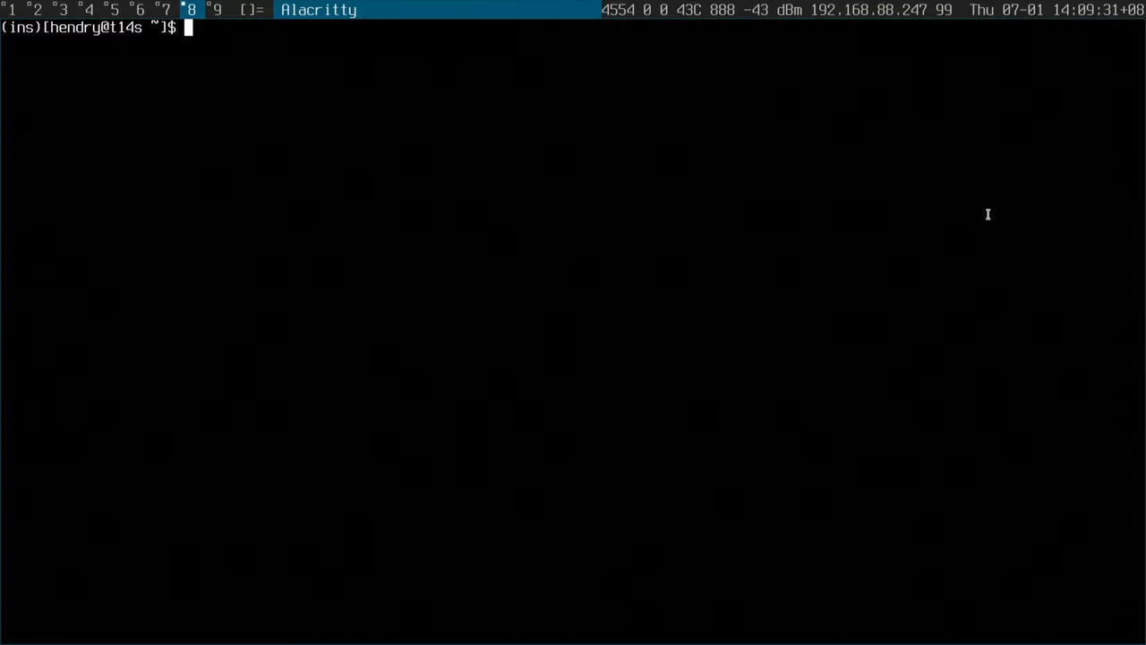
text(ssh sg)
text(iperf3)
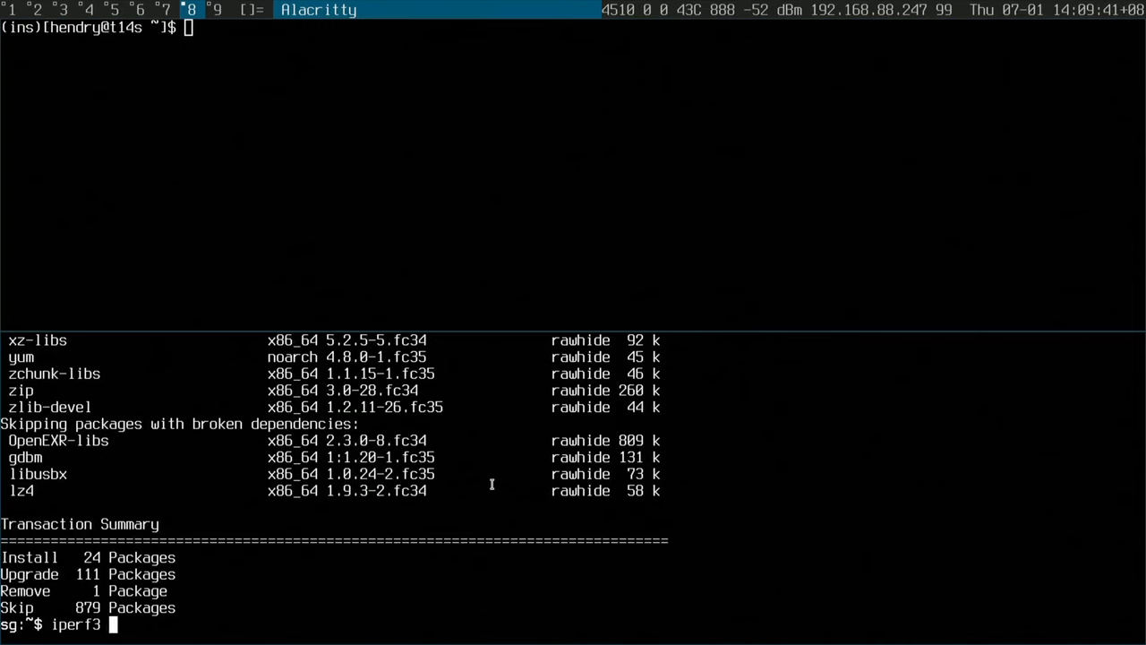
text(-s)
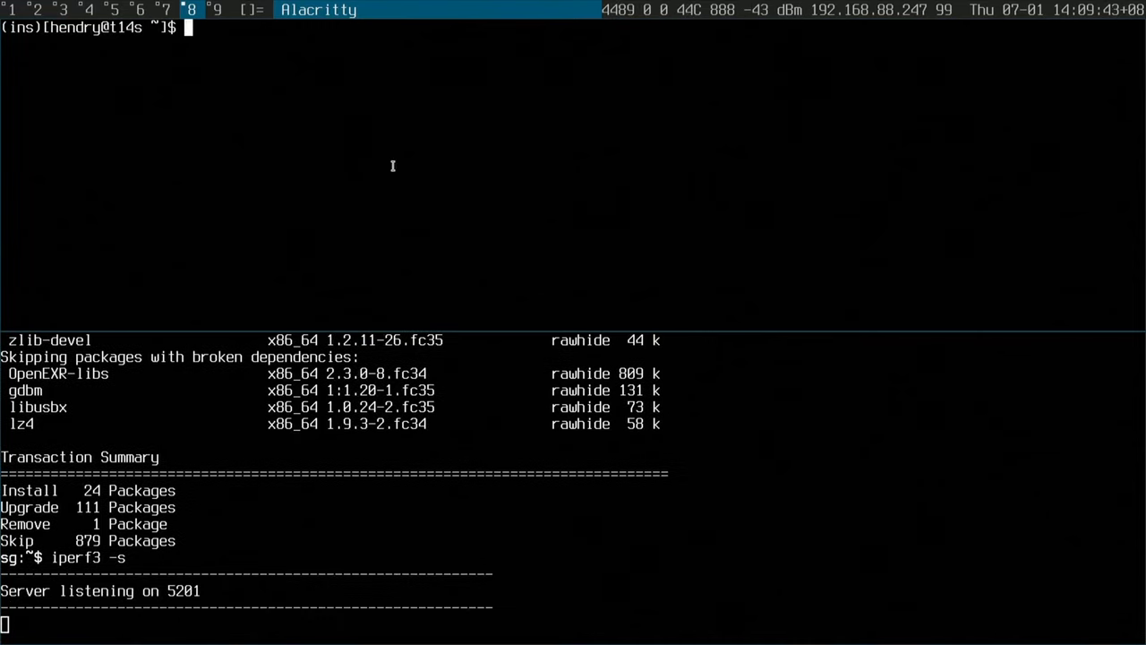
text(iperf3 -c sg.dab)
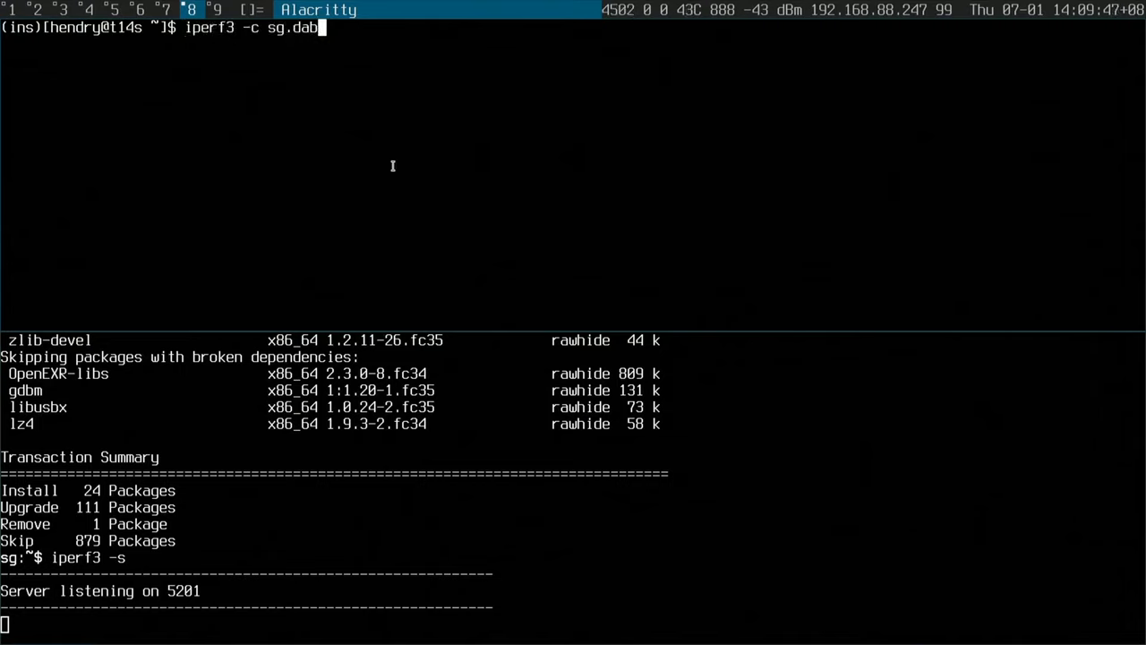
text(ase.com)
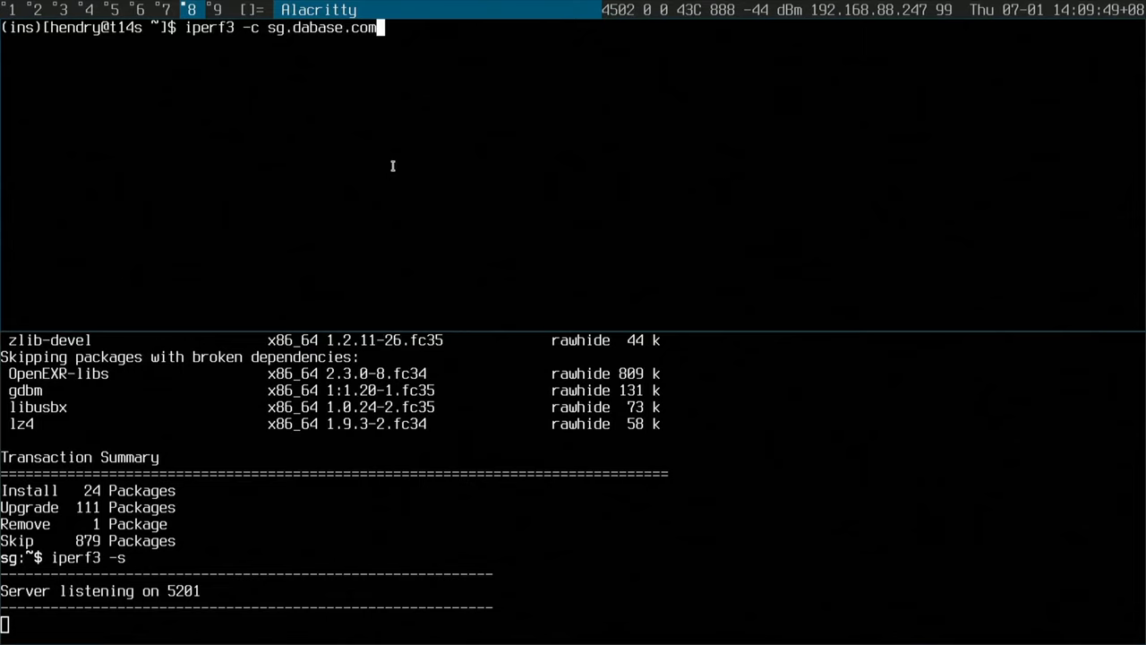